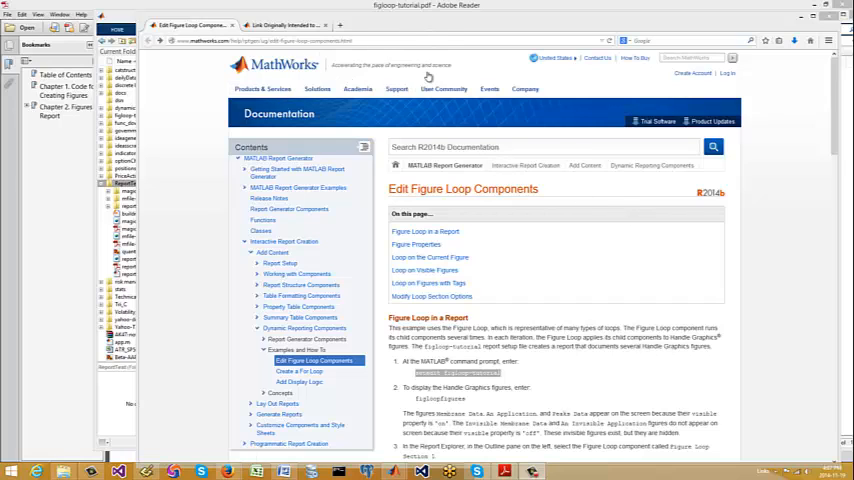
pyautogui.moveTo(472, 70)
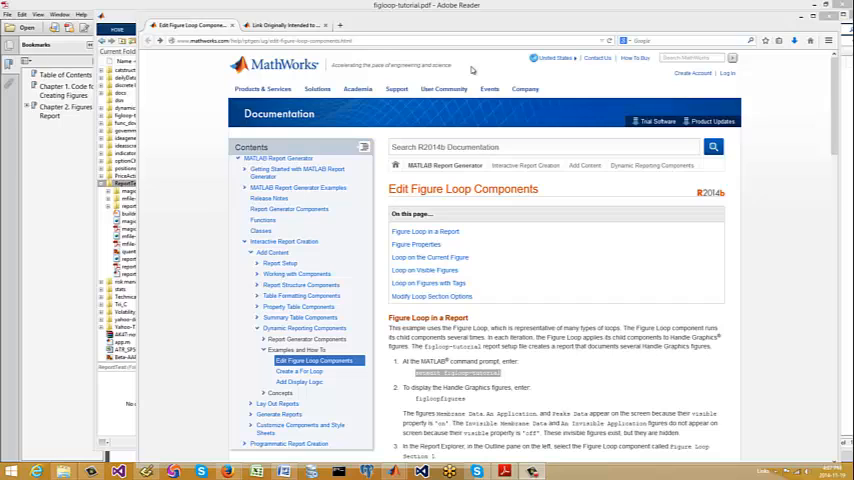
pyautogui.moveTo(388, 164)
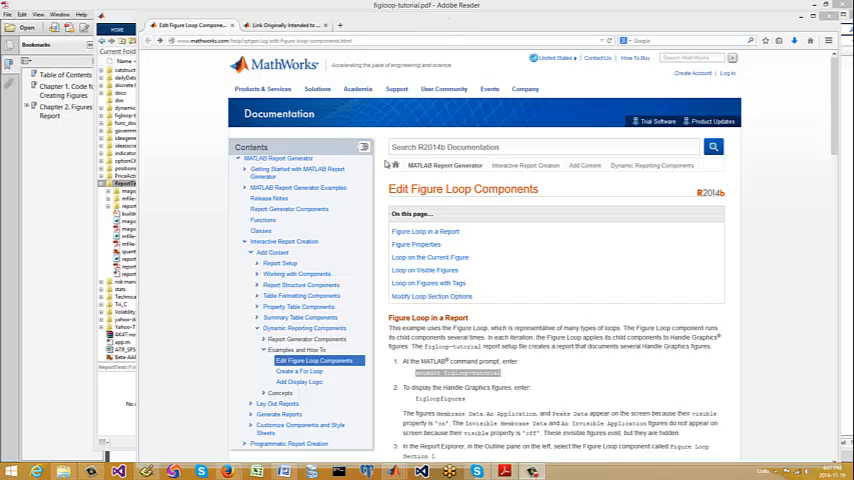
pyautogui.moveTo(578, 260)
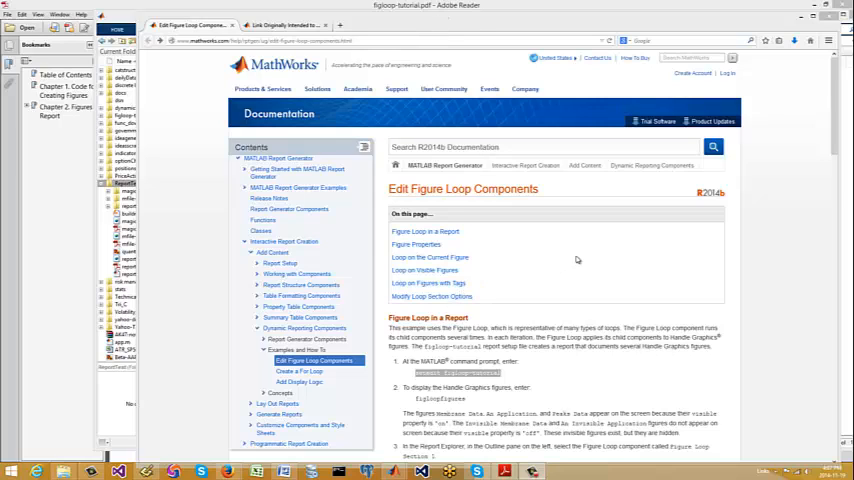
pyautogui.moveTo(512, 236)
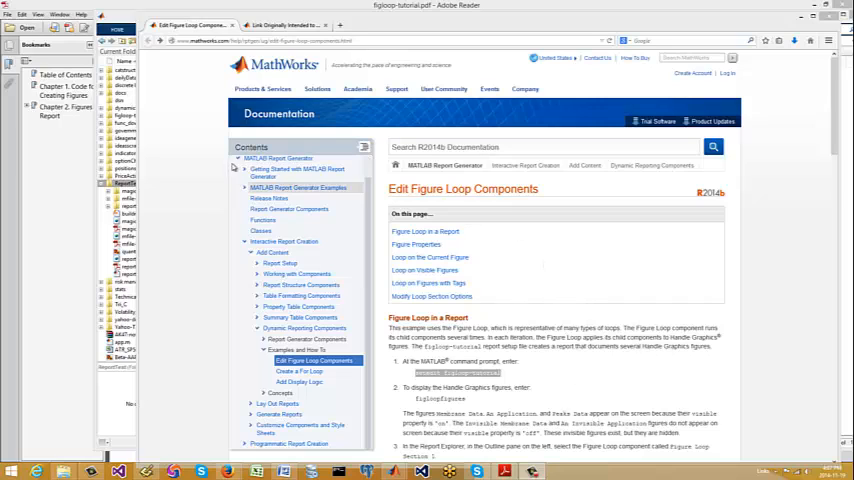
pyautogui.moveTo(208, 68)
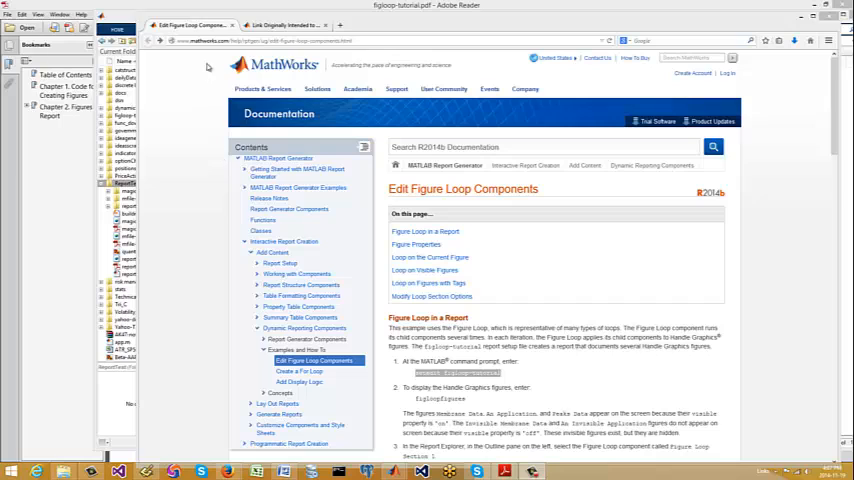
pyautogui.moveTo(284, 36)
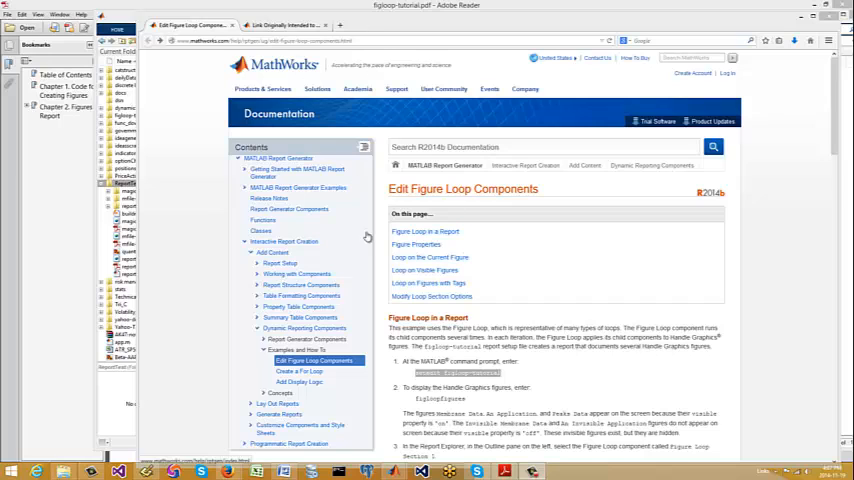
# Step: Open the figloop-tutorial.rpt setup in Report Explorer and look through its outline
pyautogui.click(552, 56)
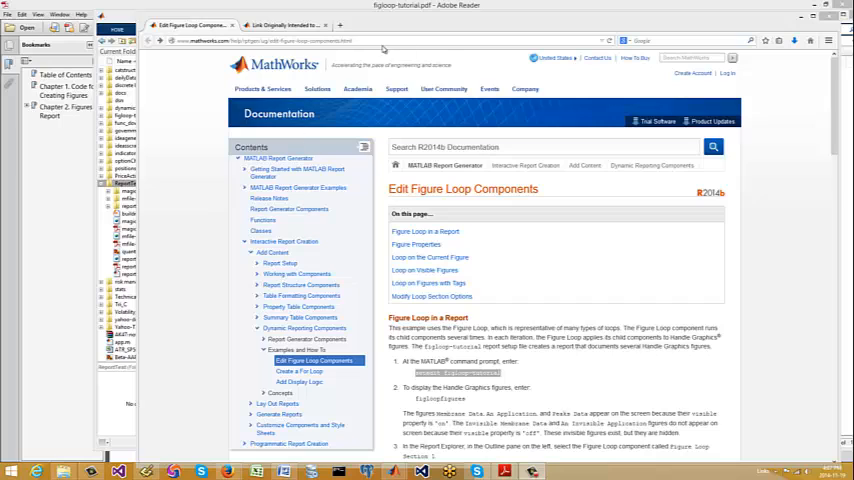
pyautogui.moveTo(536, 98)
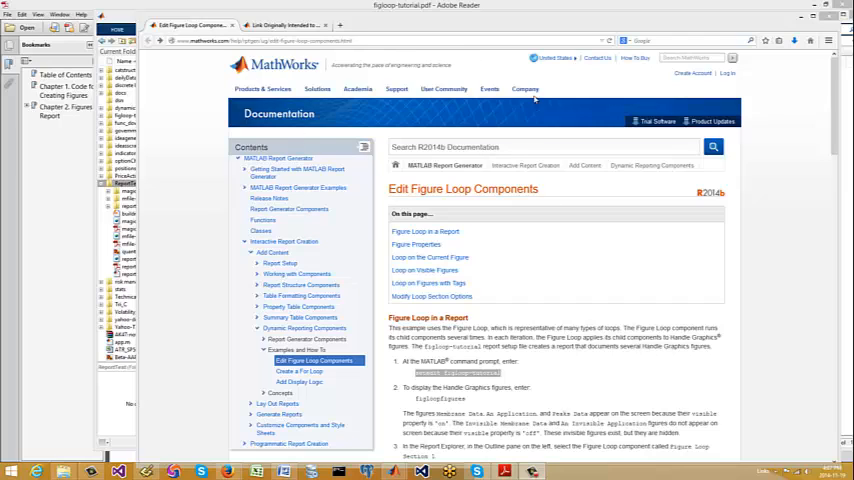
pyautogui.moveTo(452, 172)
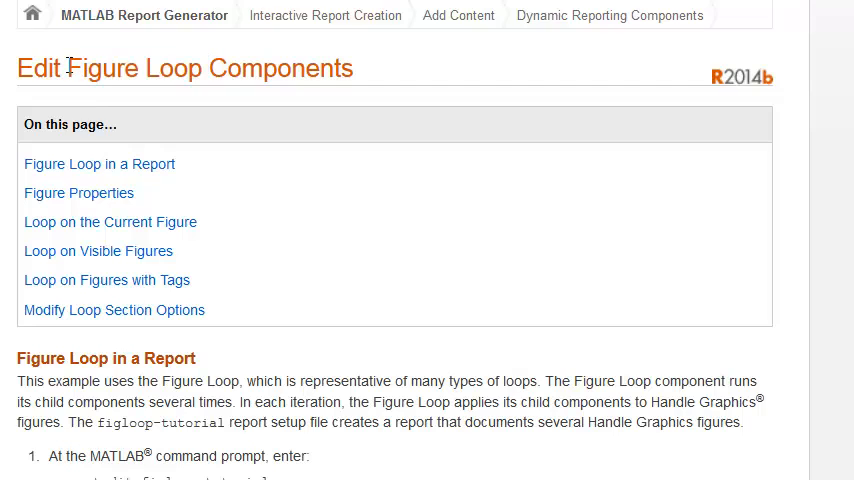
pyautogui.doubleClick(132, 68)
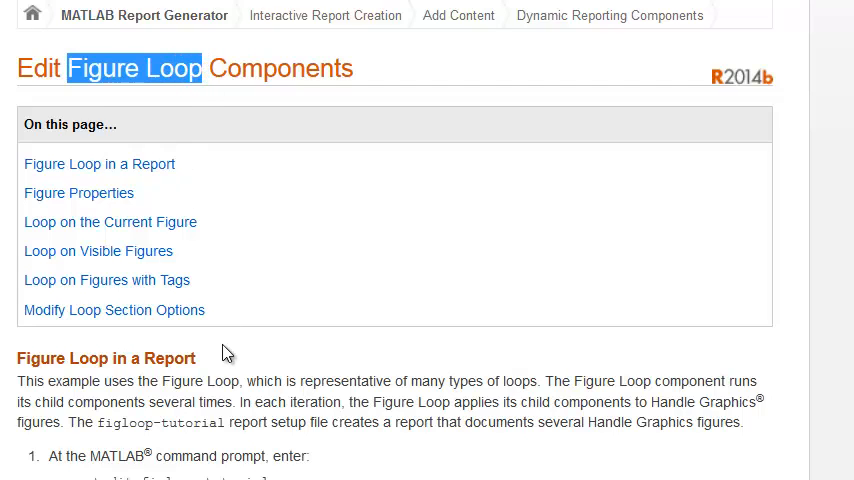
pyautogui.moveTo(176, 212)
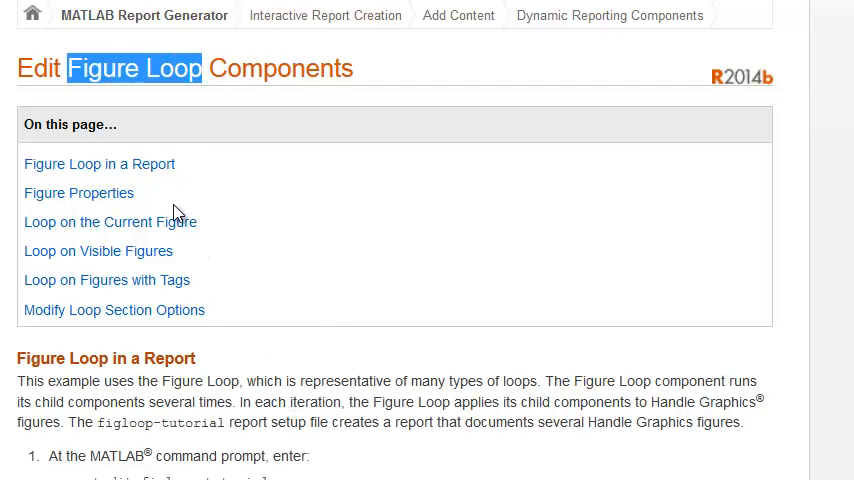
pyautogui.moveTo(134, 180)
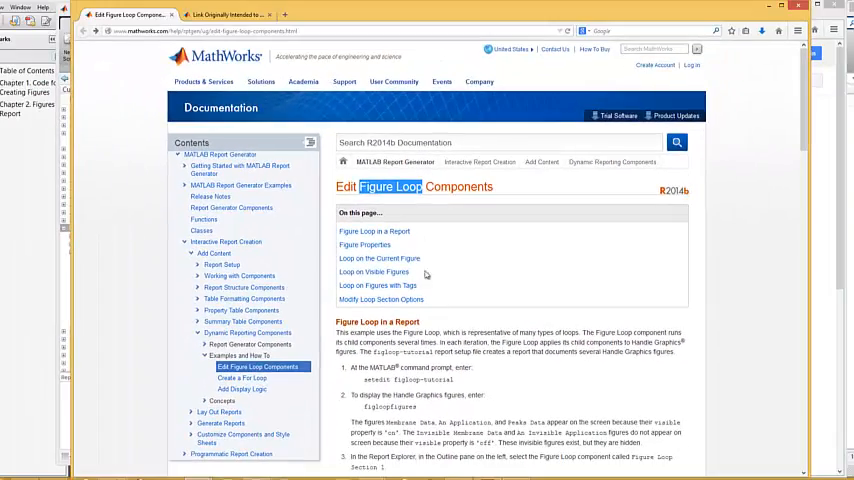
pyautogui.scroll(-3)
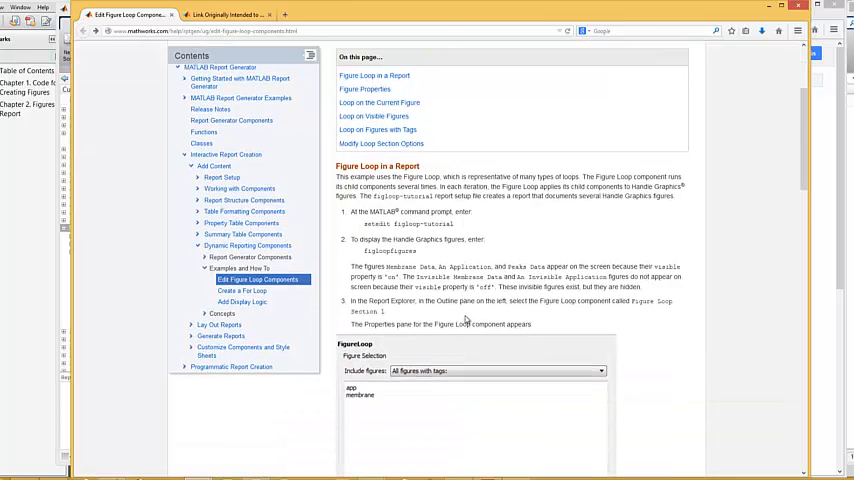
pyautogui.scroll(-3)
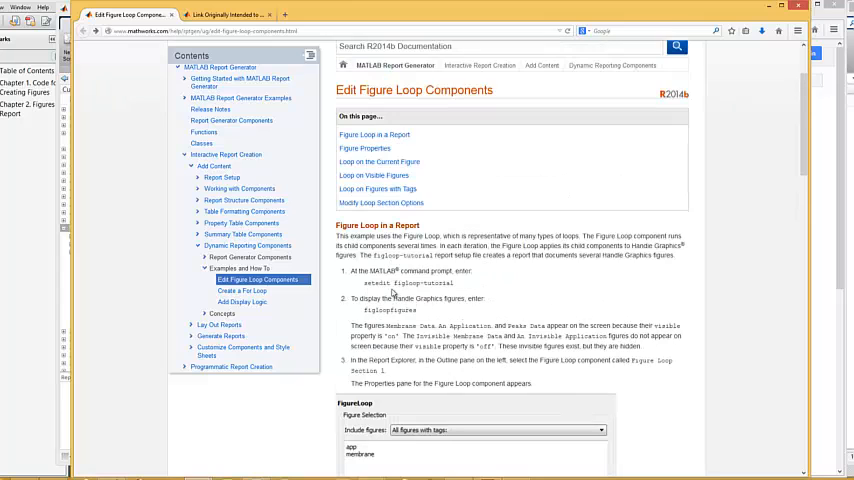
pyautogui.doubleClick(390, 284)
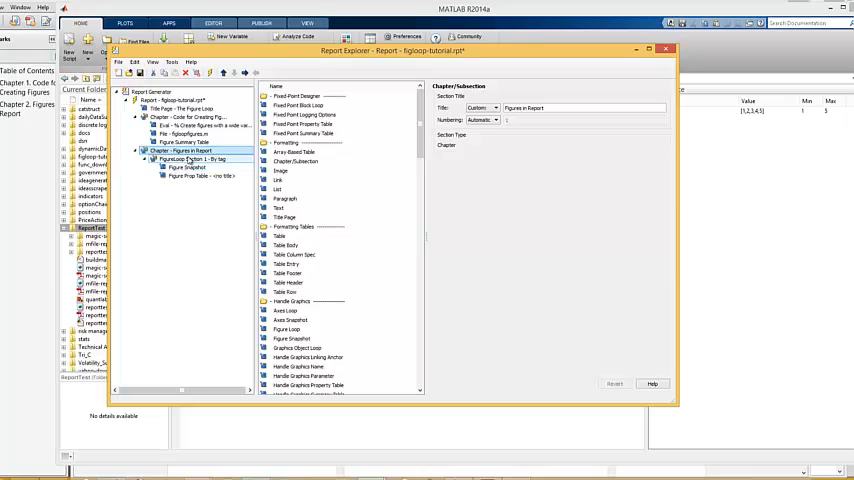
# Step: Inspect the Figure Loop component and the Code for Creating Figures chapter properties
pyautogui.click(192, 160)
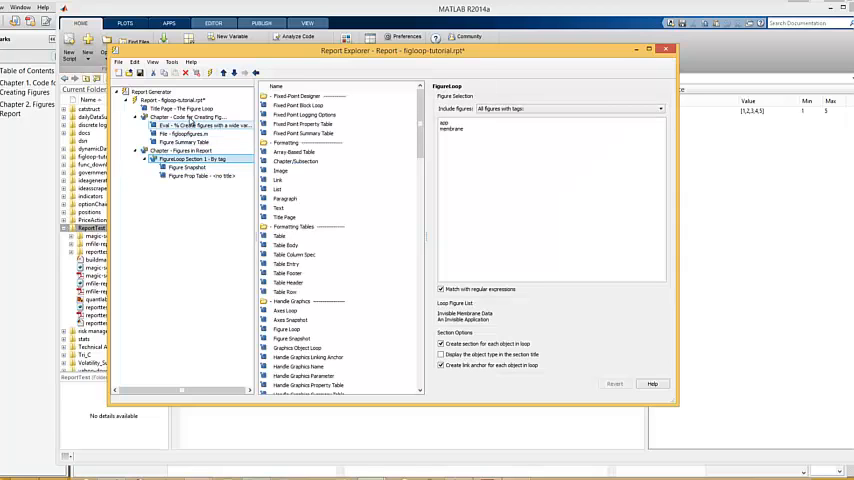
pyautogui.click(184, 116)
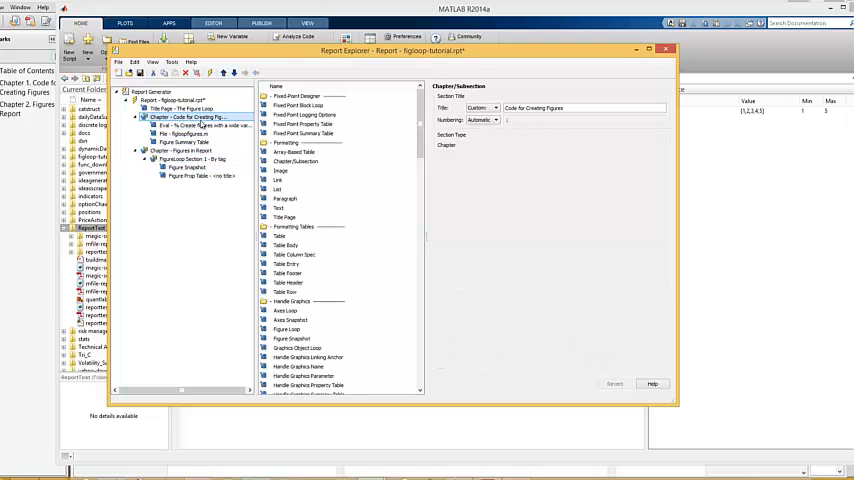
pyautogui.click(184, 126)
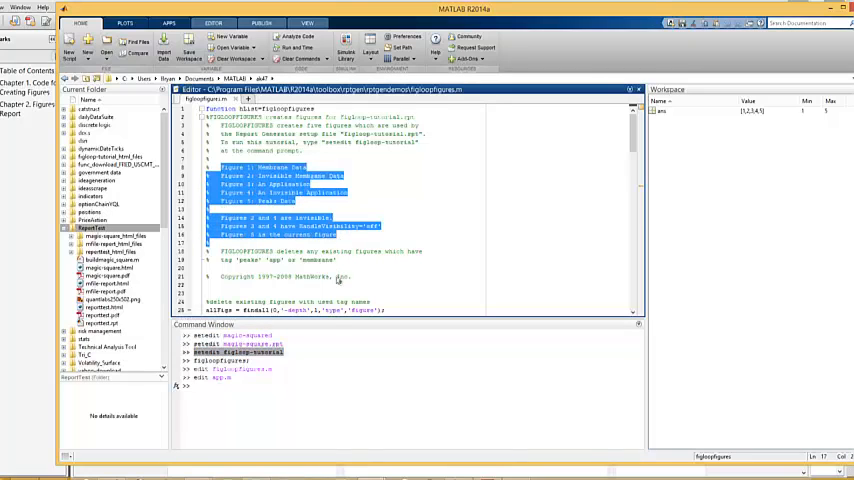
# Step: Scroll through the figloopfigures.m figure-creation script in the Editor
pyautogui.scroll(-3)
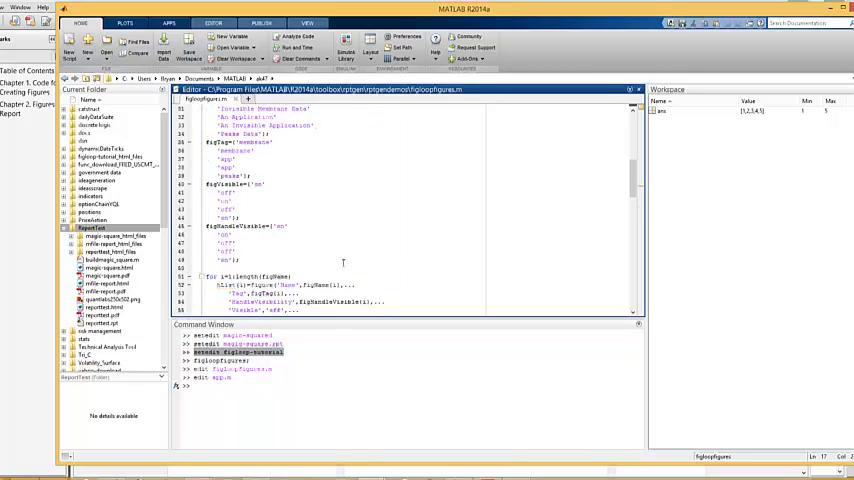
pyautogui.scroll(-3)
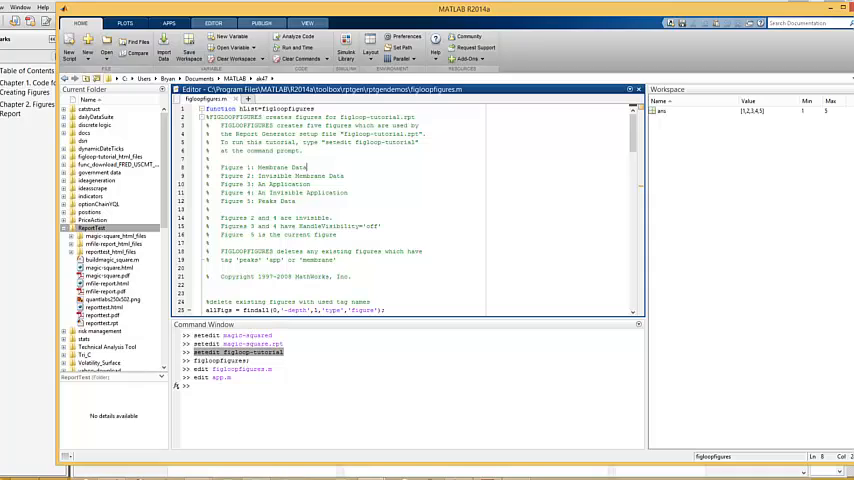
pyautogui.moveTo(336, 468)
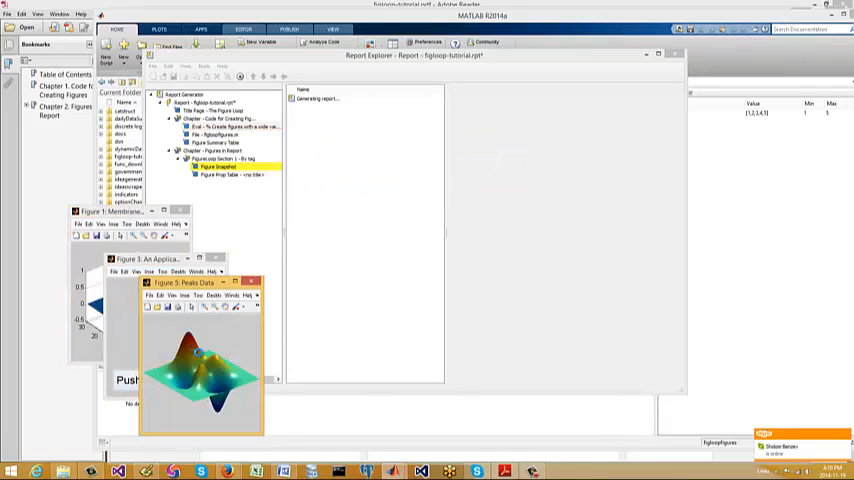
# Step: Generate the figloop-tutorial report and open the resulting PDF from the output folder
pyautogui.click(256, 284)
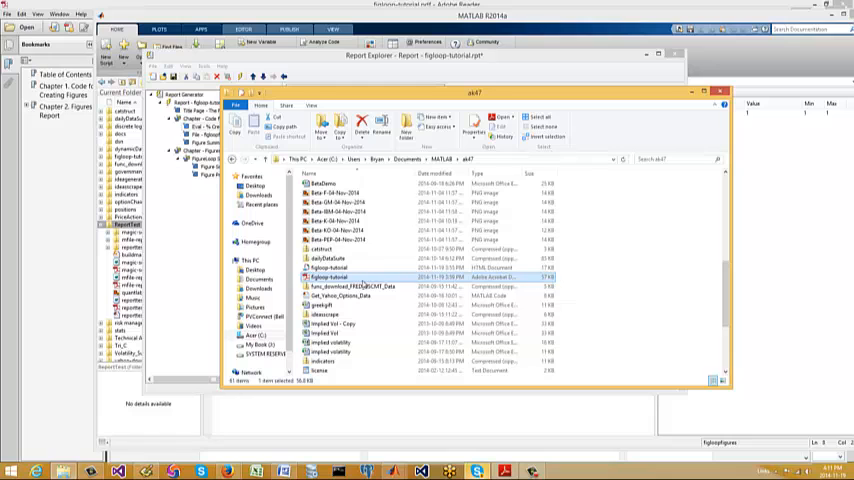
pyautogui.doubleClick(330, 276)
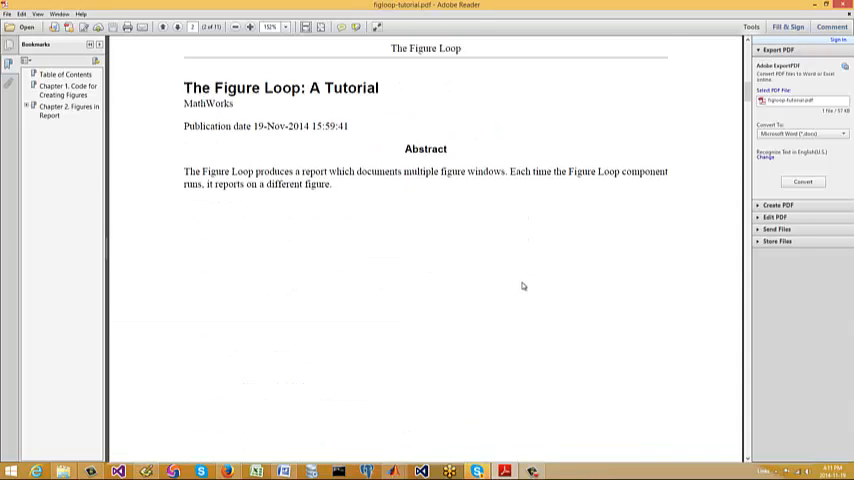
# Step: Read the PDF in Adobe Reader from the Chapter 1 code through the Chapter 2 figures
pyautogui.scroll(3)
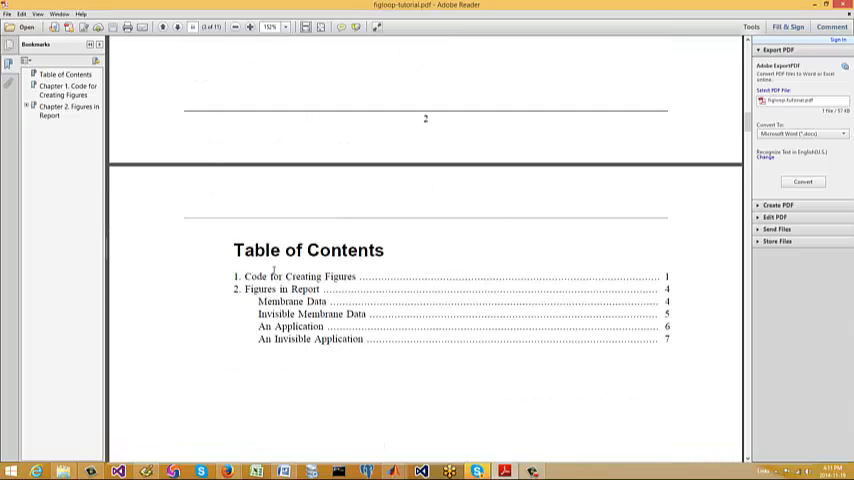
pyautogui.scroll(-3)
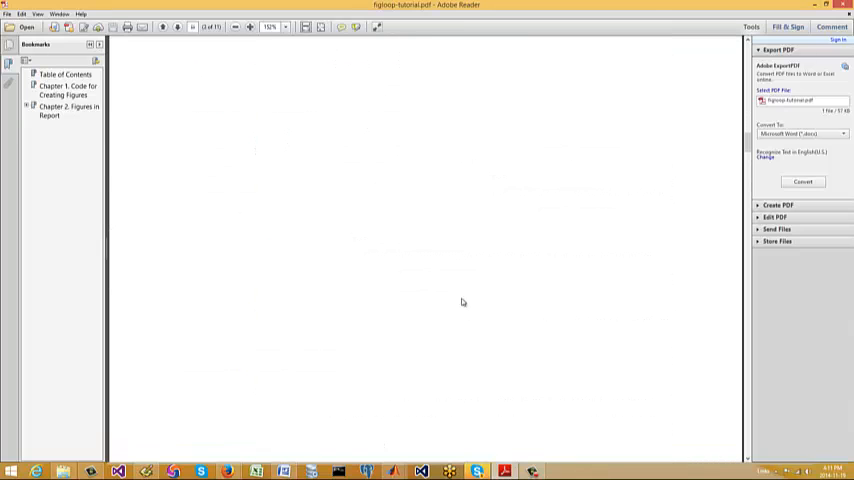
pyautogui.scroll(-3)
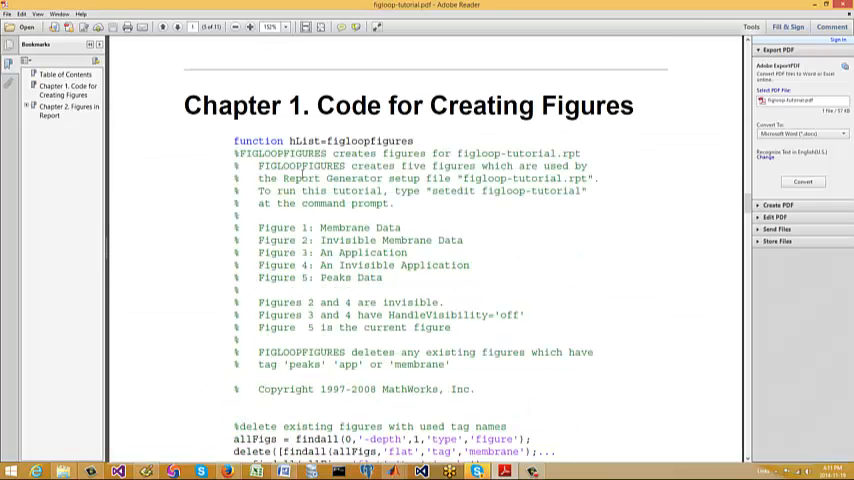
pyautogui.scroll(-3)
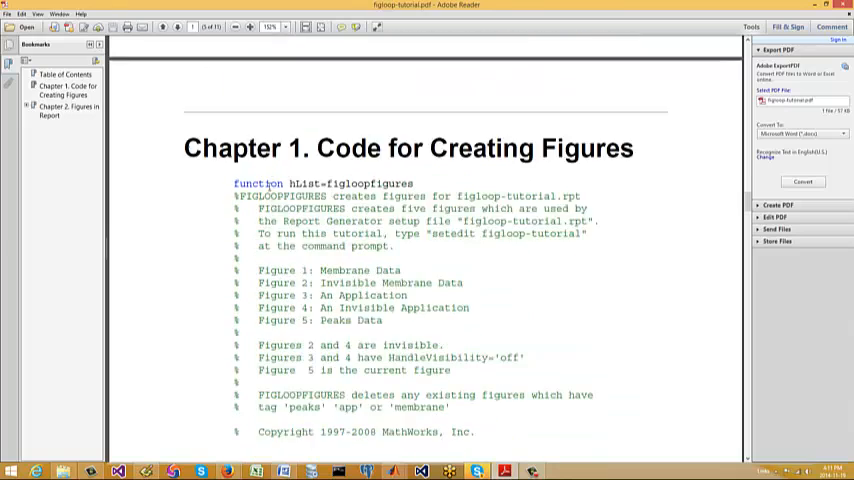
pyautogui.scroll(-3)
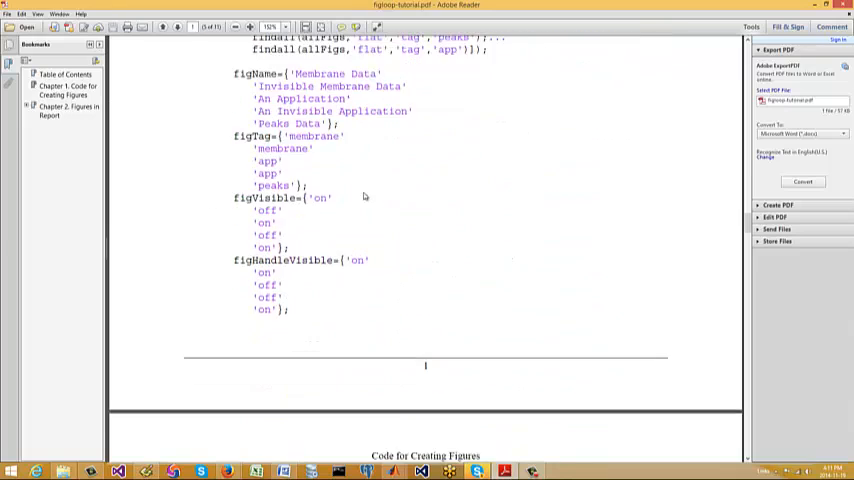
pyautogui.moveTo(352, 180)
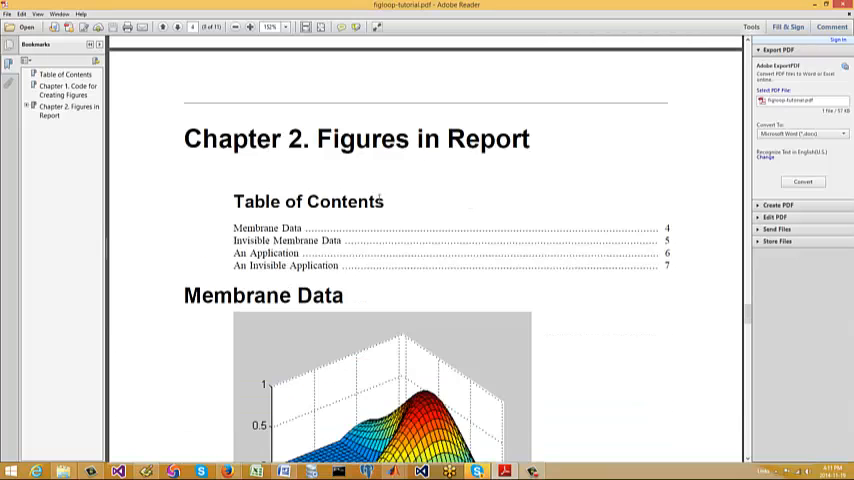
pyautogui.scroll(-3)
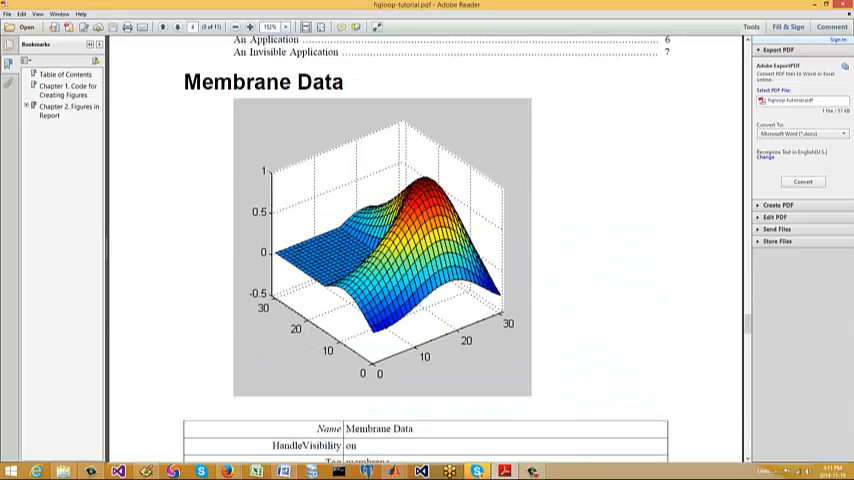
pyautogui.scroll(-3)
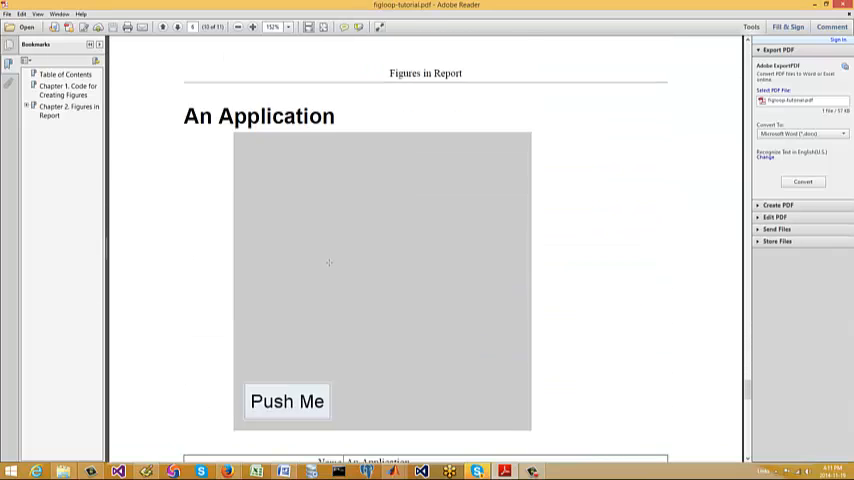
pyautogui.scroll(-3)
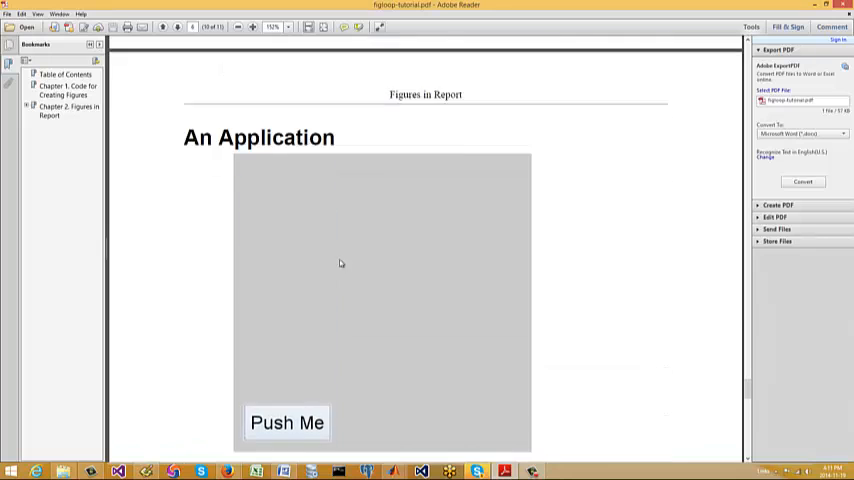
pyautogui.scroll(3)
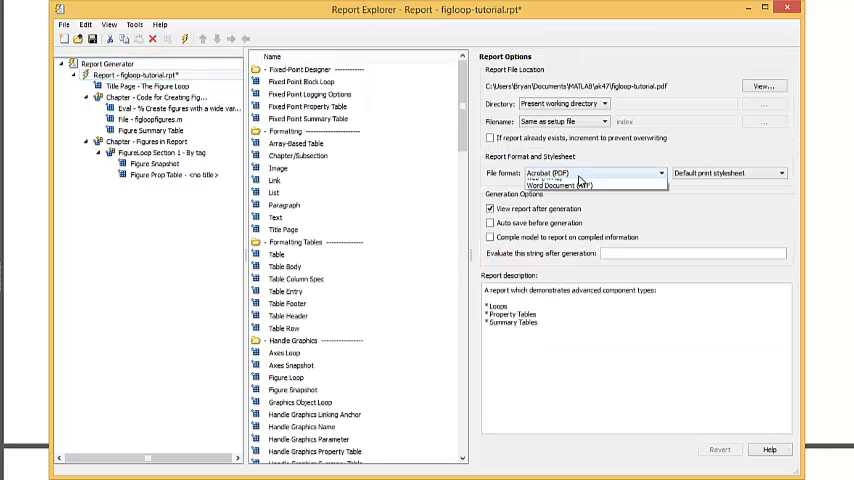
# Step: Switch the output format to Web (HTML), save the setup and dismiss the permission warning
pyautogui.click(560, 172)
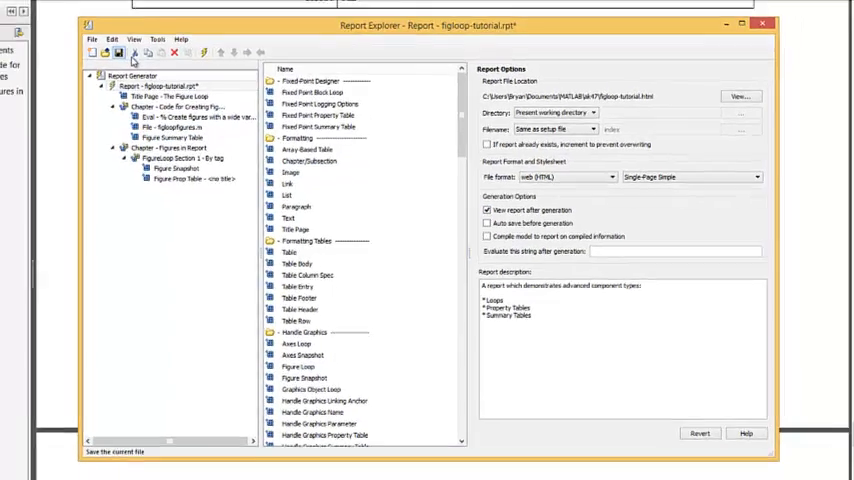
pyautogui.click(132, 52)
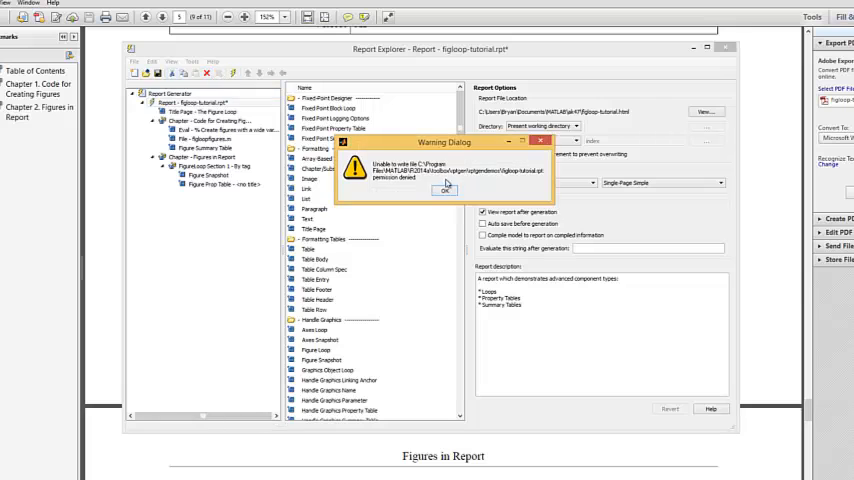
pyautogui.click(444, 192)
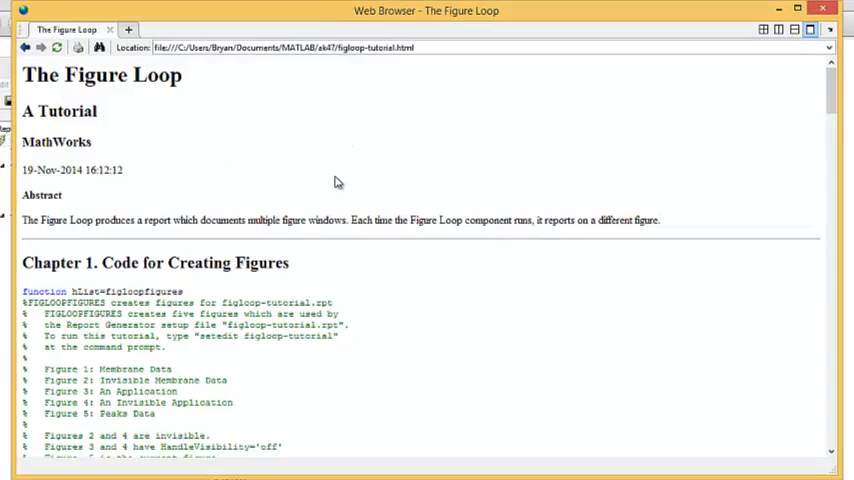
# Step: Scroll the HTML report through the figure code to its figure properties table
pyautogui.scroll(-3)
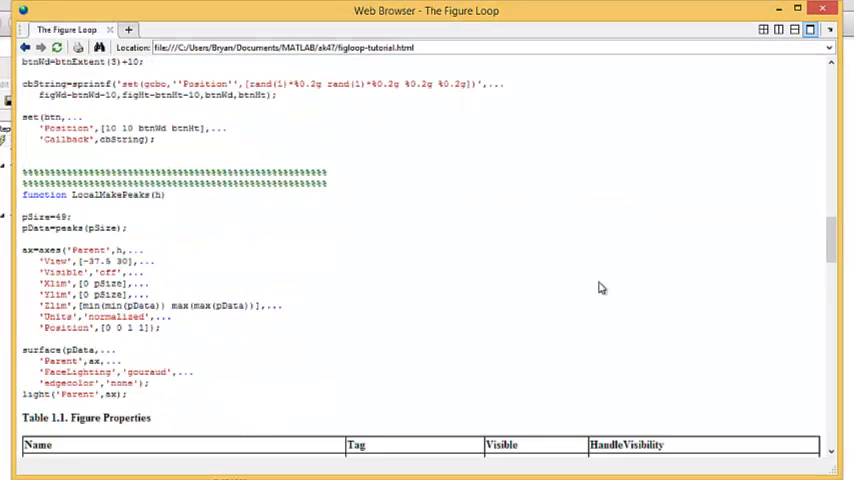
pyautogui.scroll(-3)
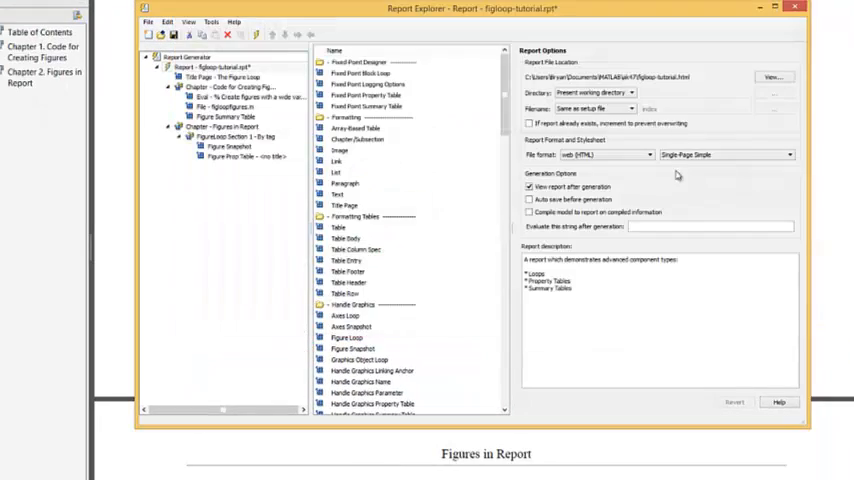
# Step: Switch the output format to Word Document (RTF), regenerate and dismiss the permission warning
pyautogui.click(610, 154)
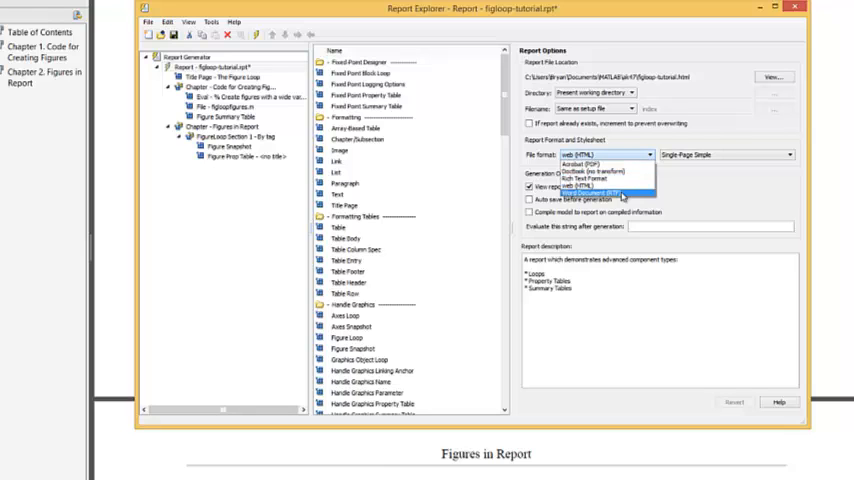
pyautogui.click(590, 190)
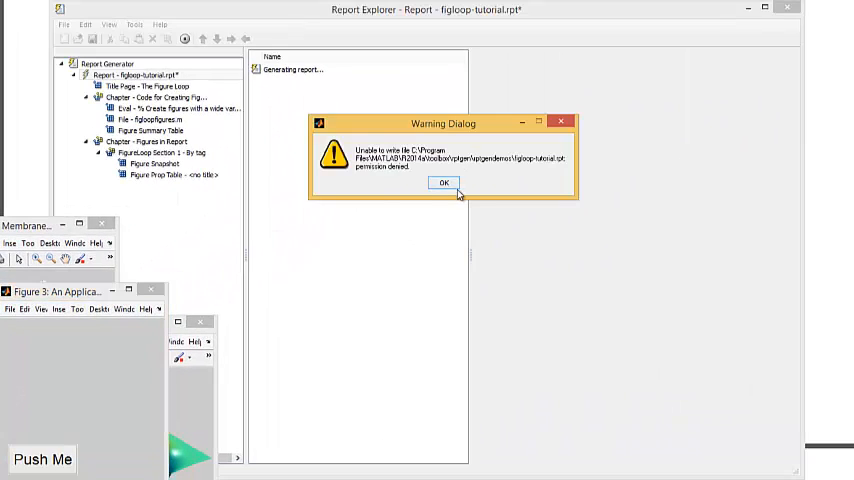
pyautogui.moveTo(394, 184)
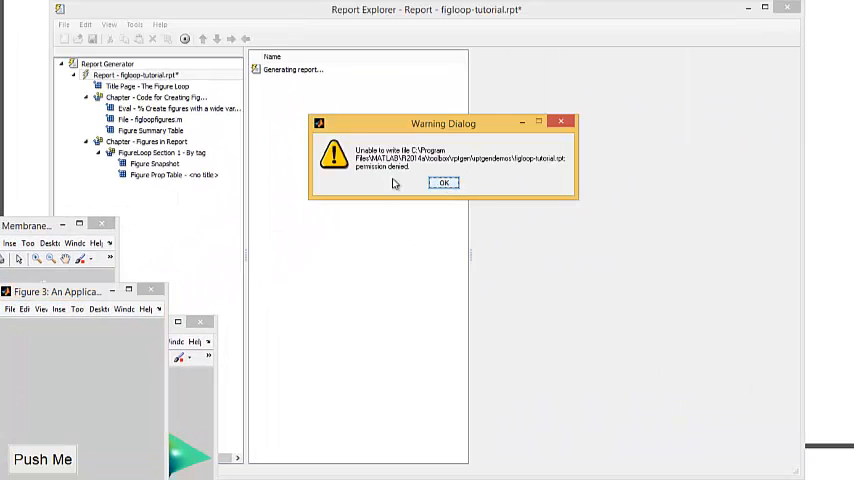
pyautogui.click(444, 182)
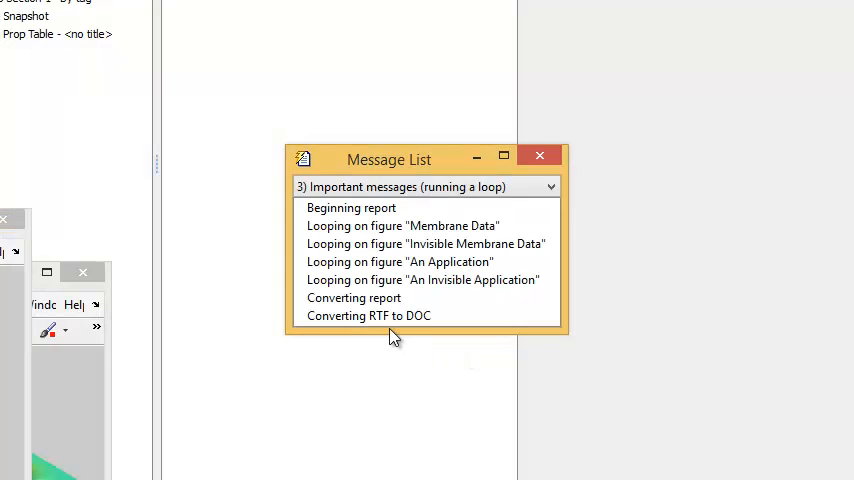
# Step: Watch the Message List as the report loops over the four figures and converts RTF to DOC
pyautogui.scroll(-3)
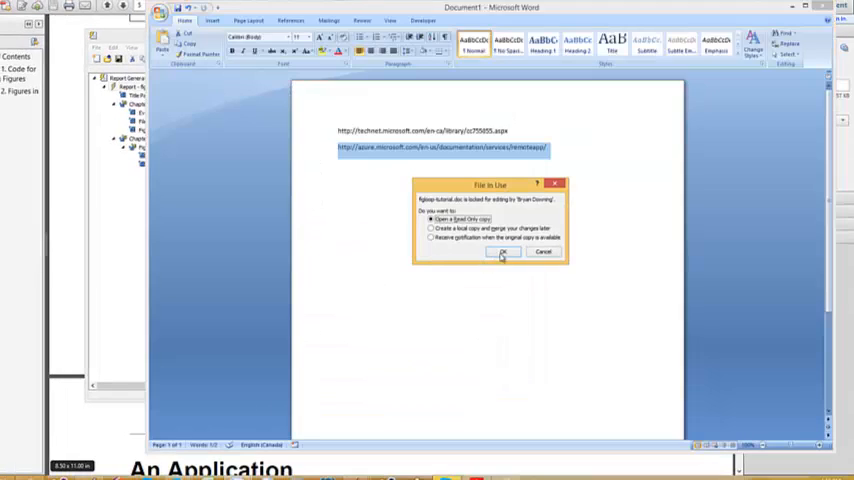
# Step: Open figloop-tutorial.doc as a read-only copy in Word and scroll to its figure pages
pyautogui.click(504, 252)
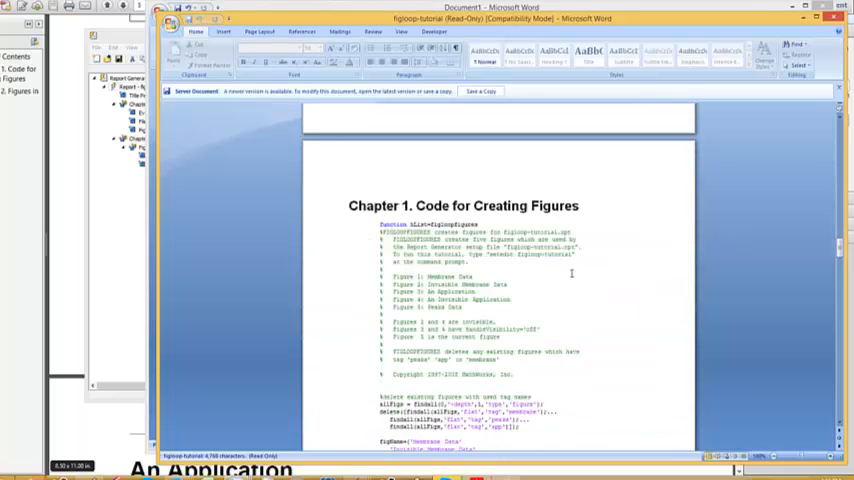
pyautogui.scroll(-3)
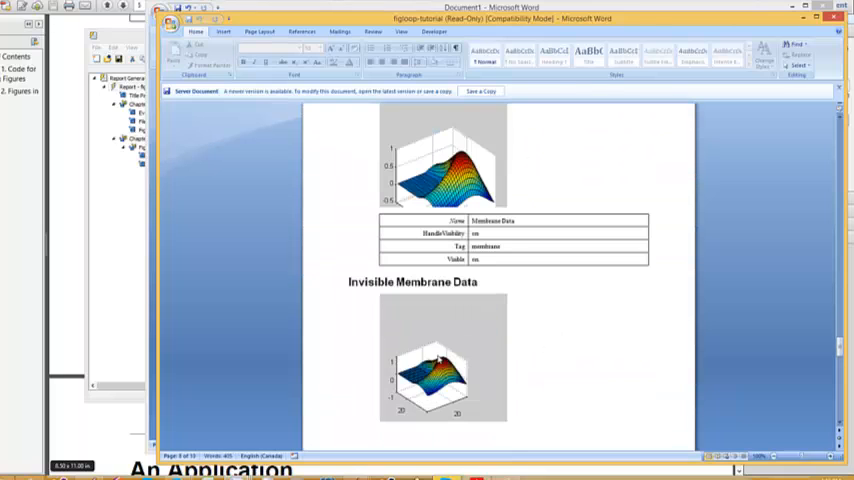
pyautogui.click(444, 360)
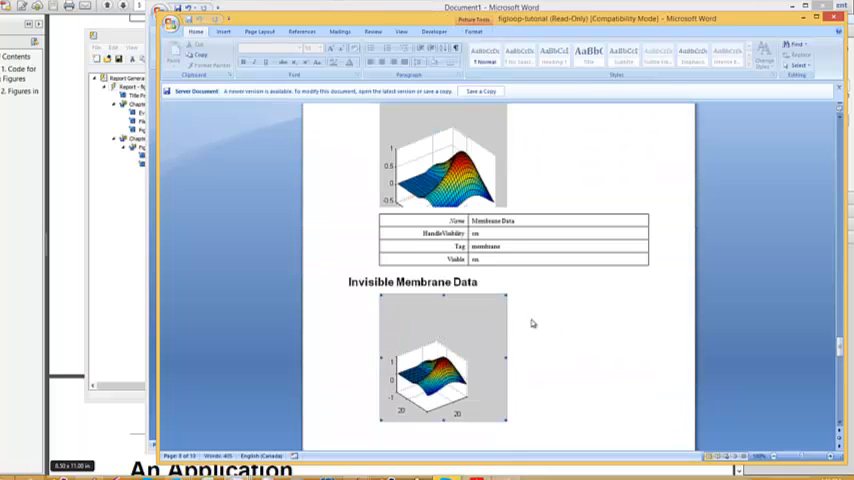
pyautogui.scroll(-3)
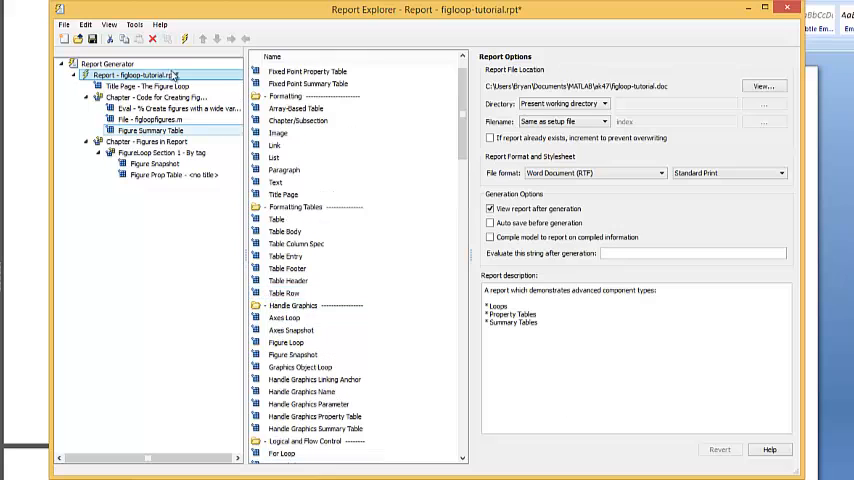
# Step: Return to the Report Generator overview listing the available report setup files
pyautogui.click(108, 64)
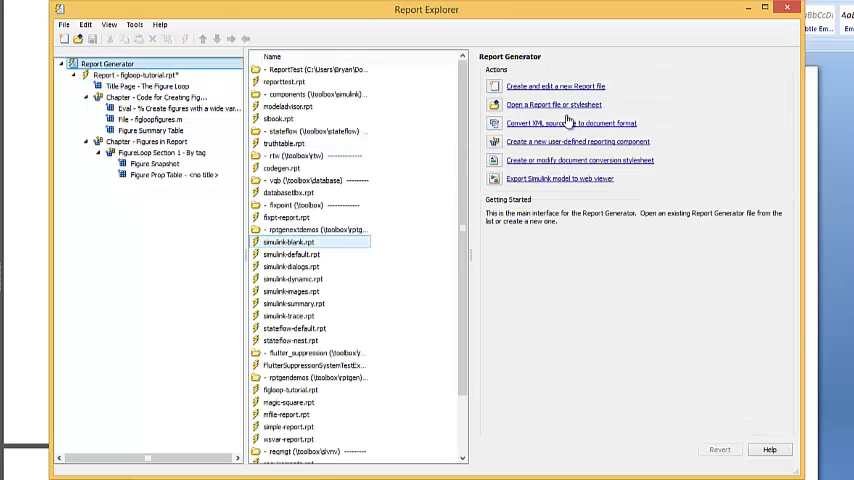